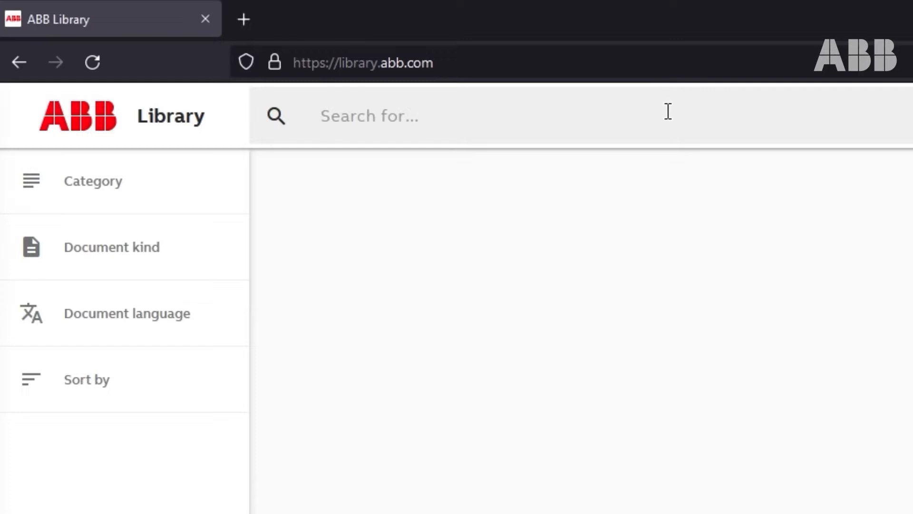
Search 'building information model MV' and download the UniGear ZS1 12-17.5kV 31,5kA BIM zip.
type("building information model")
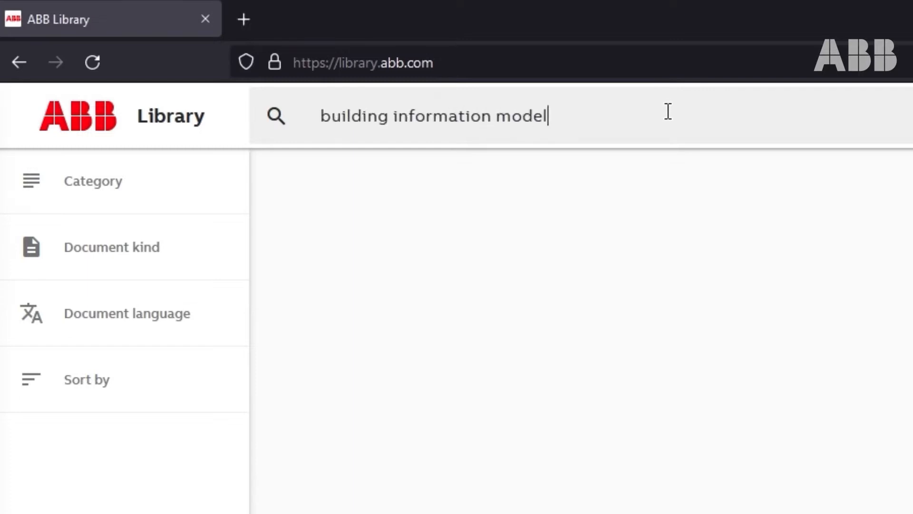
type("MV")
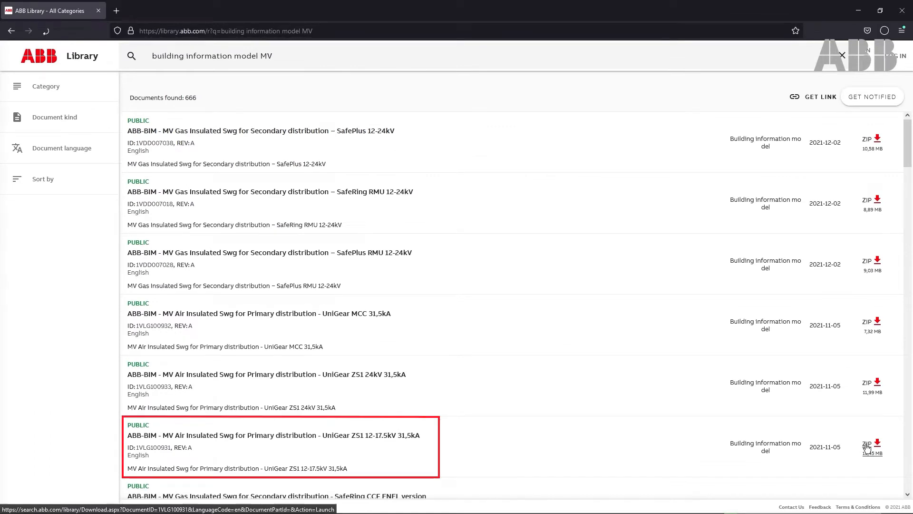
left_click(872, 446)
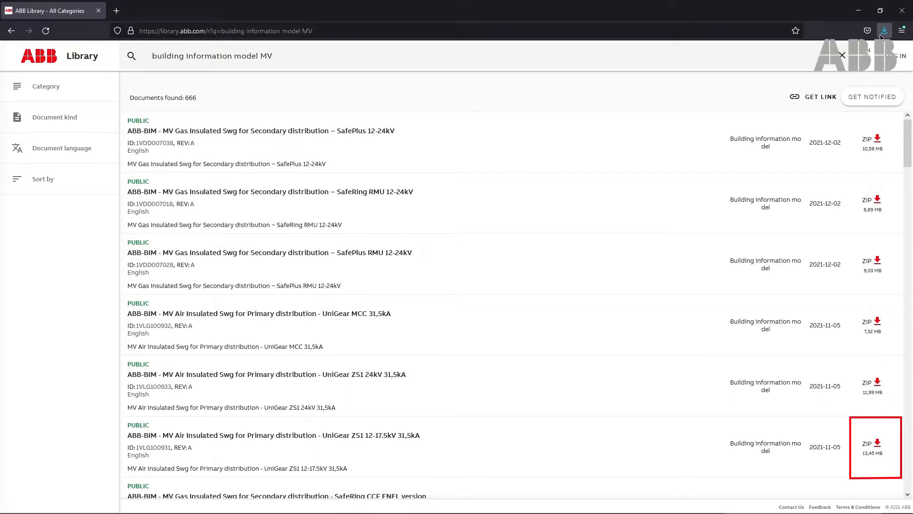
left_click(878, 444)
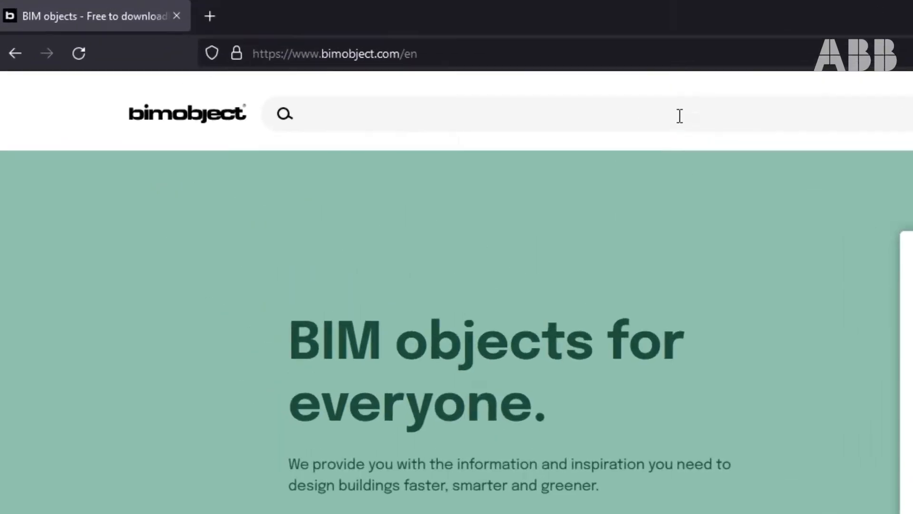
Enter the query 'ABB medium voltage' in the bimobject.com search bar.
type("ABB medium")
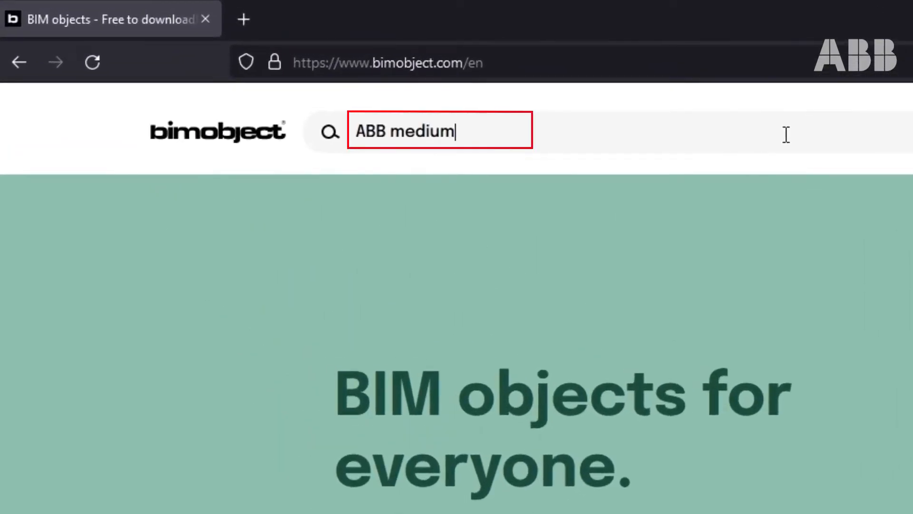
type("voltage")
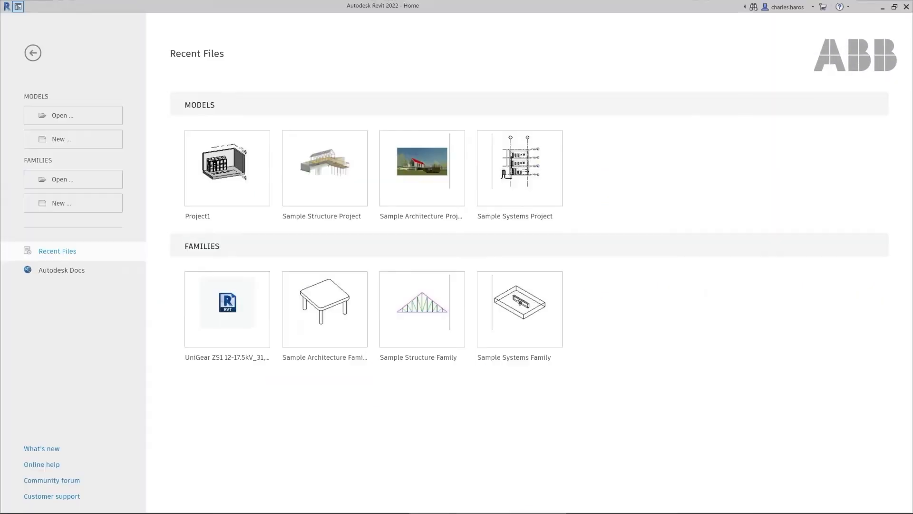
mouse_move(214, 190)
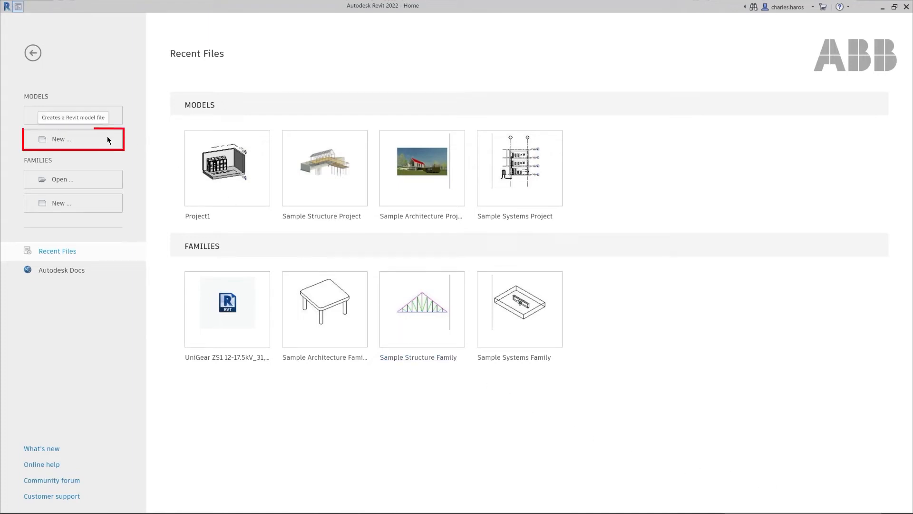
Create a new project from the Gabarit de construction template, opening the Level 0 plan.
left_click(73, 139)
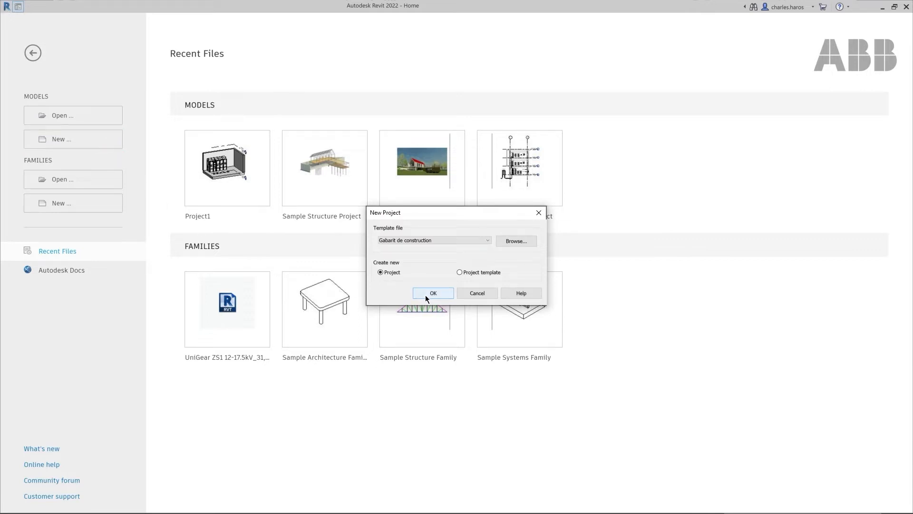
left_click(380, 272)
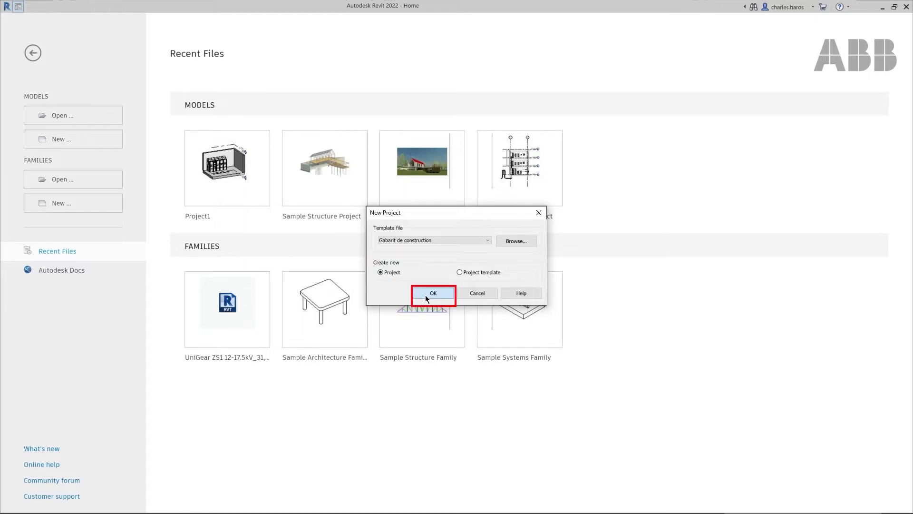
left_click(433, 293)
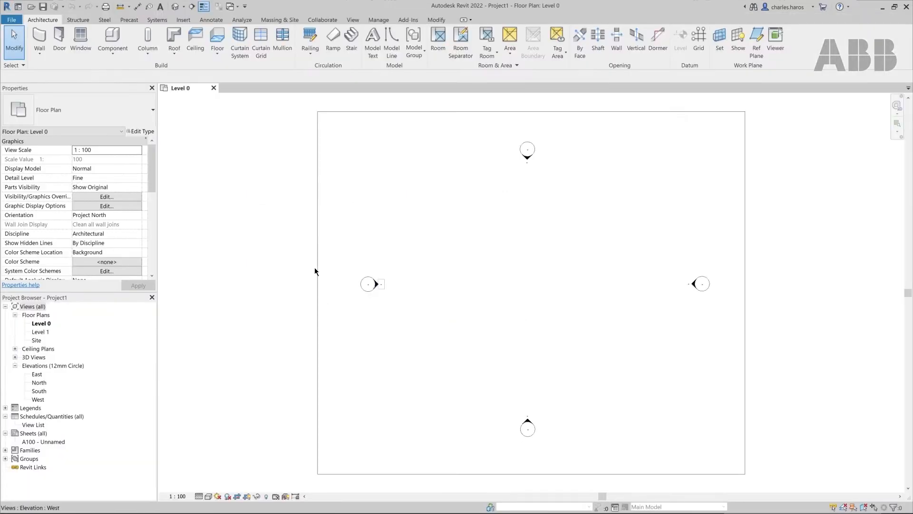
left_click(11, 20)
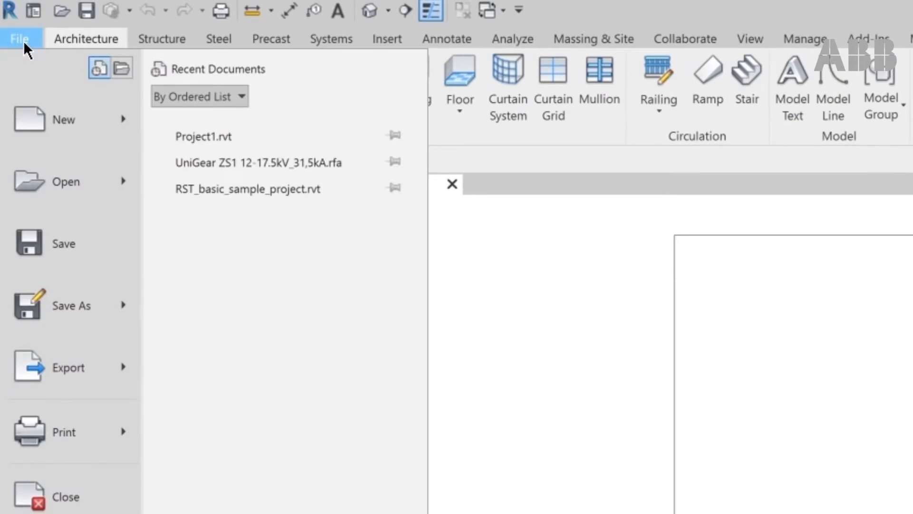
mouse_move(64, 120)
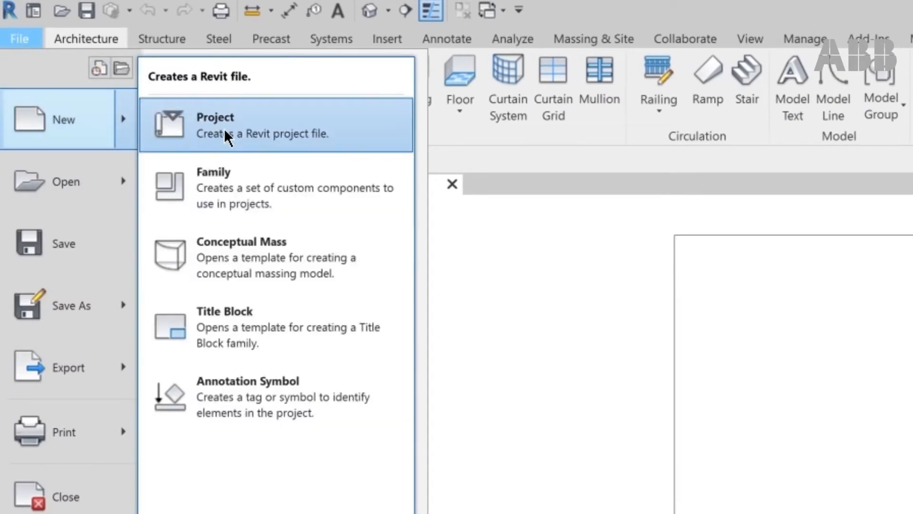
left_click(215, 124)
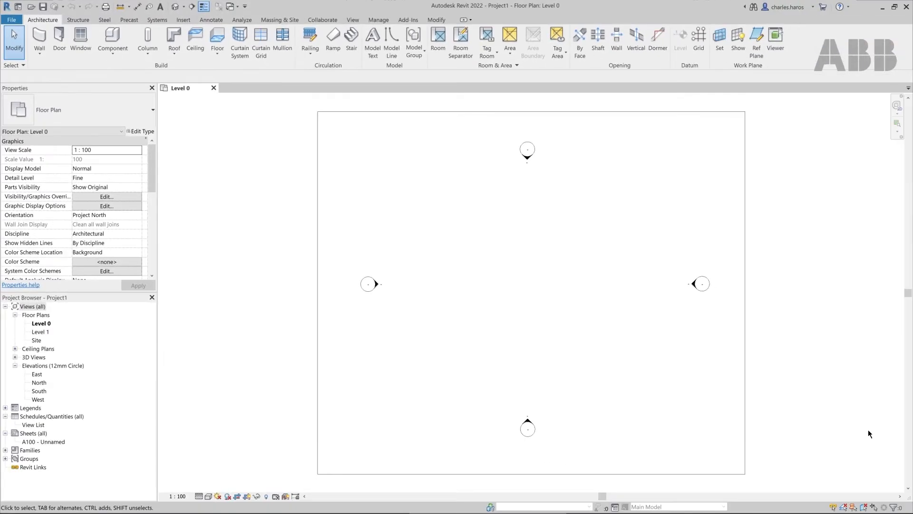
mouse_move(507, 314)
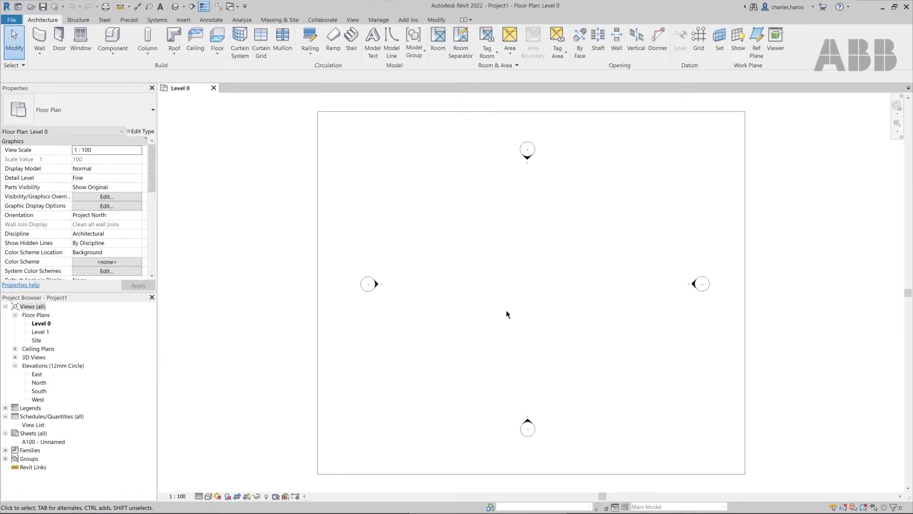
left_click(183, 19)
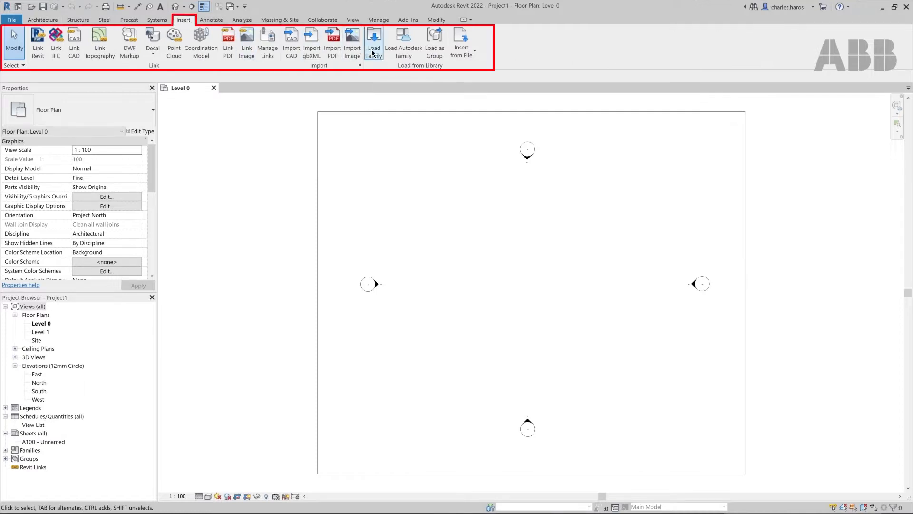
Load the UniGear ZS1 12-17.5kV 31,5kA.rfa family into the project.
left_click(373, 41)
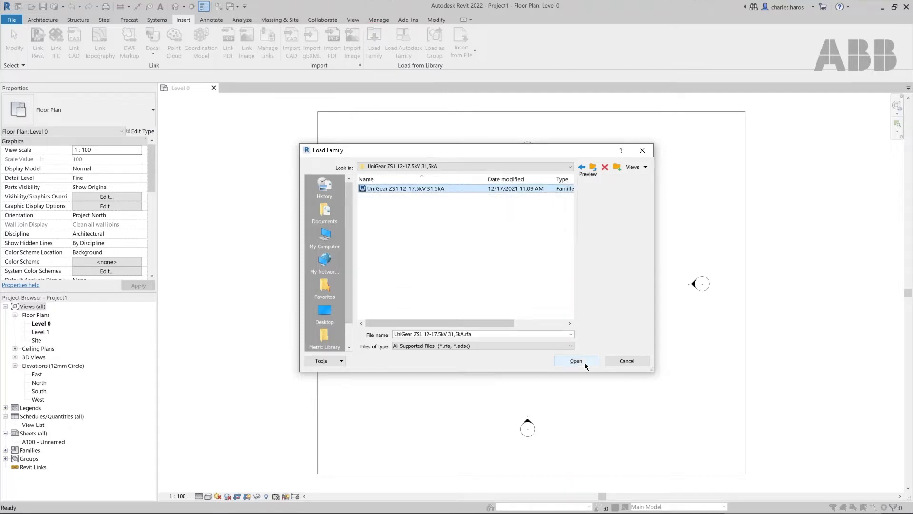
left_click(575, 361)
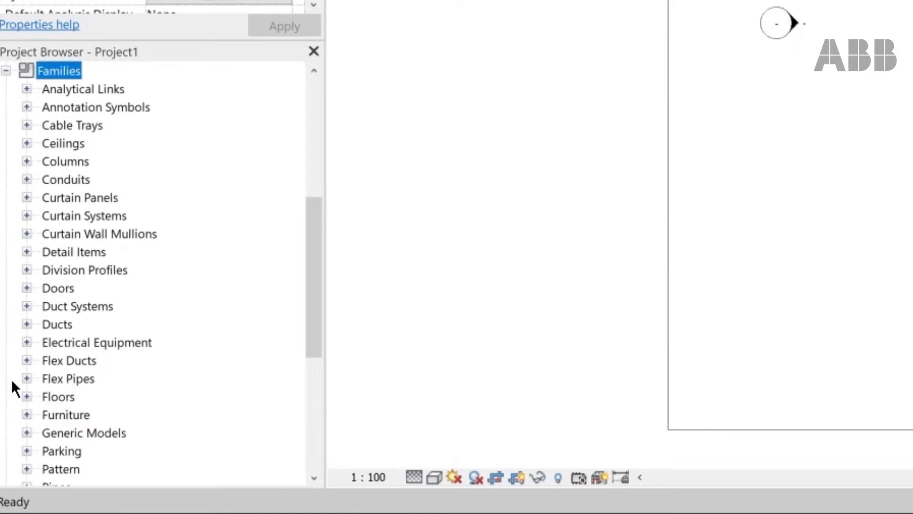
Expand Electrical Equipment and the UniGear ZS1 family to reveal its type in the Project Browser.
left_click(27, 342)
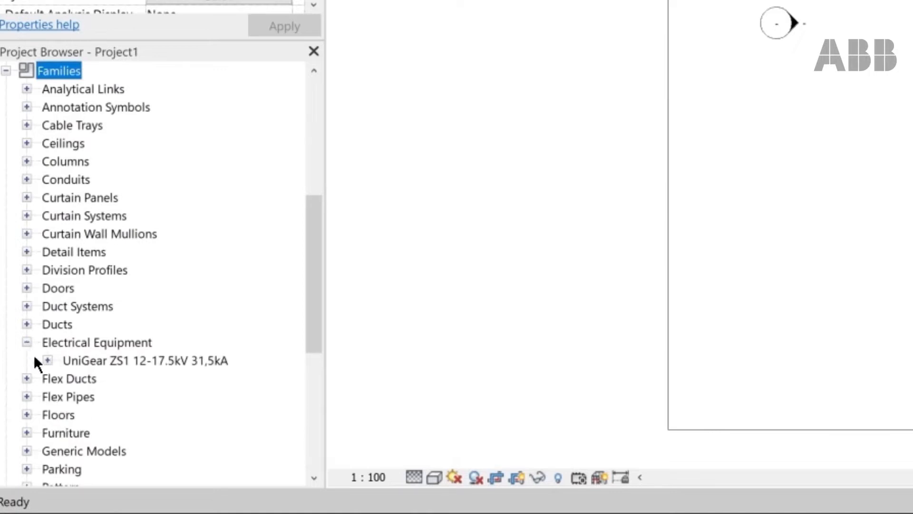
left_click(46, 360)
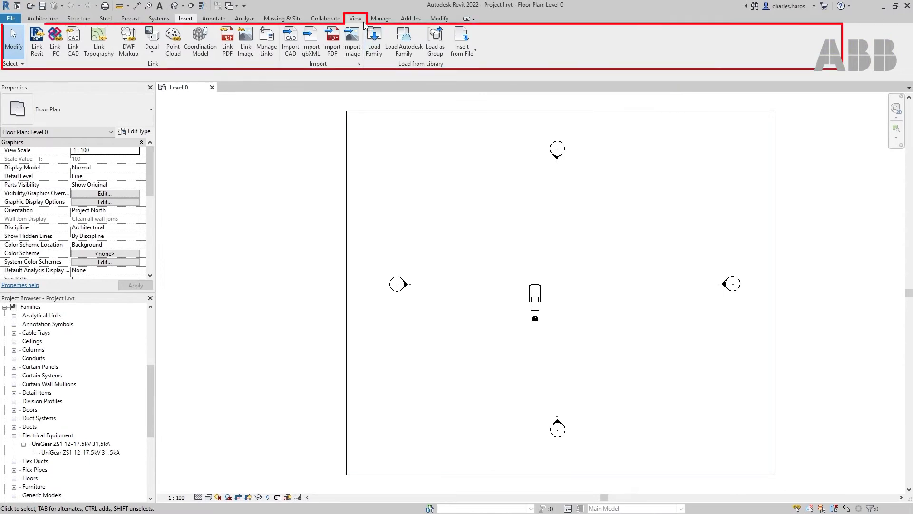
Show the placed UniGear ZS1 panel in the default {3D} isometric view.
left_click(355, 18)
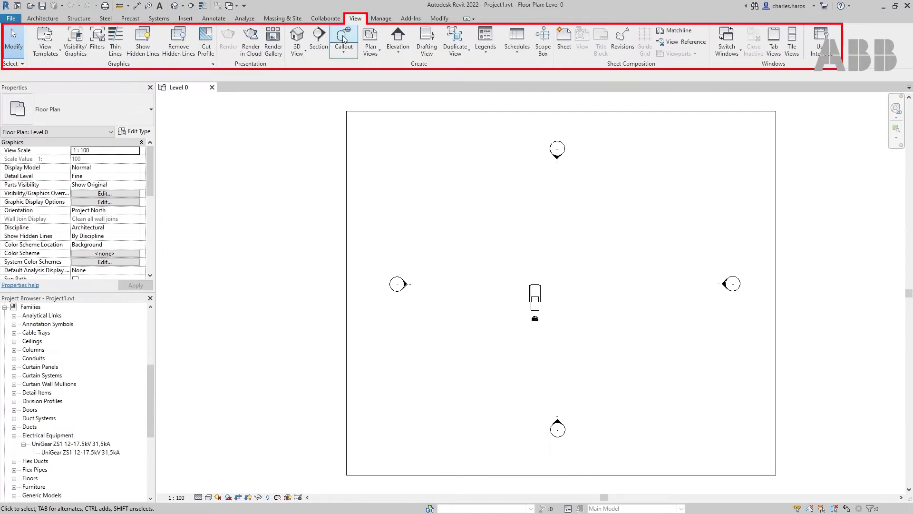
left_click(297, 41)
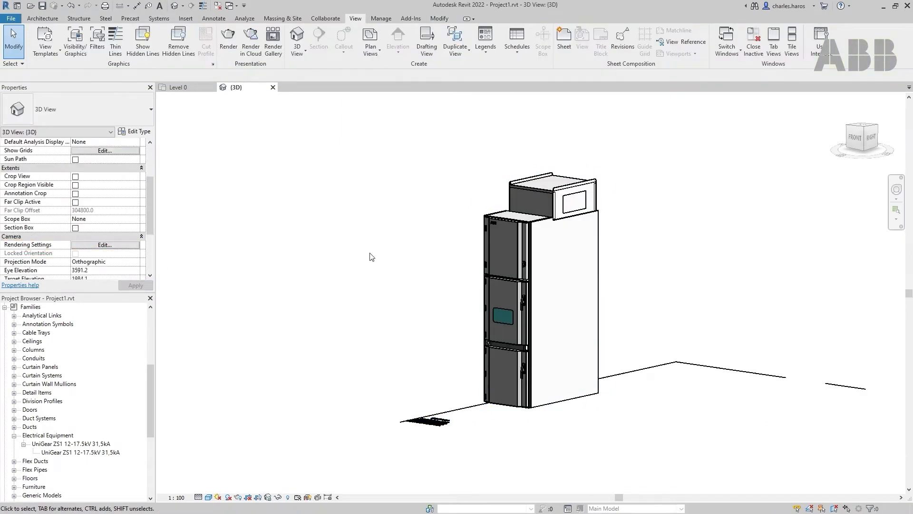
mouse_move(628, 264)
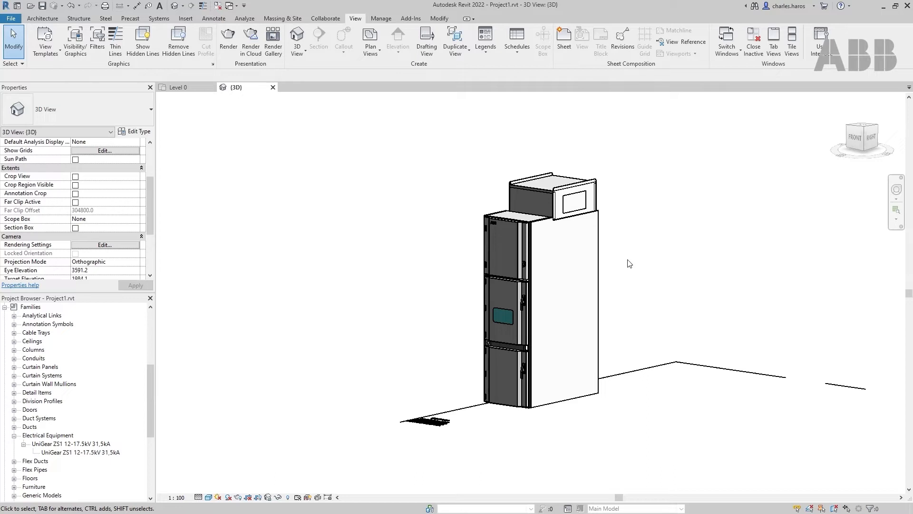
mouse_move(868, 134)
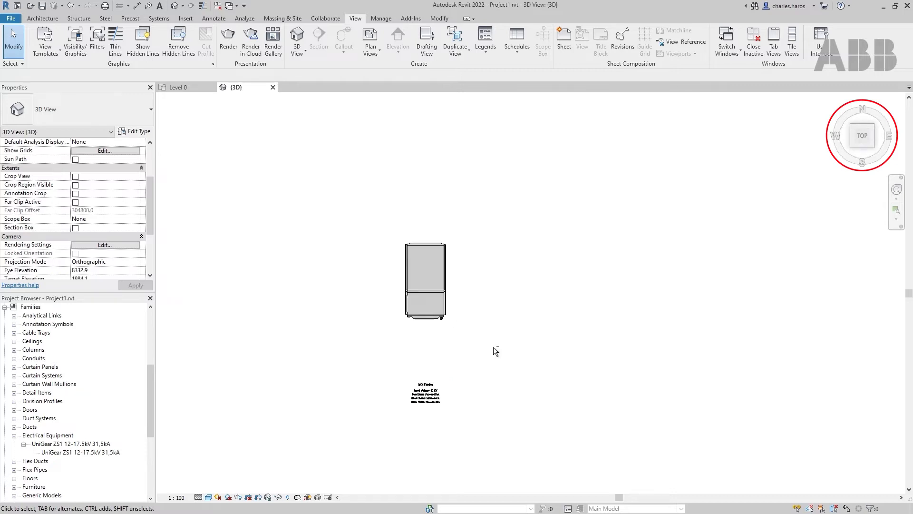
Set the 3D view's visual style to Wireframe to expose the panel's circuit symbols.
left_click(208, 498)
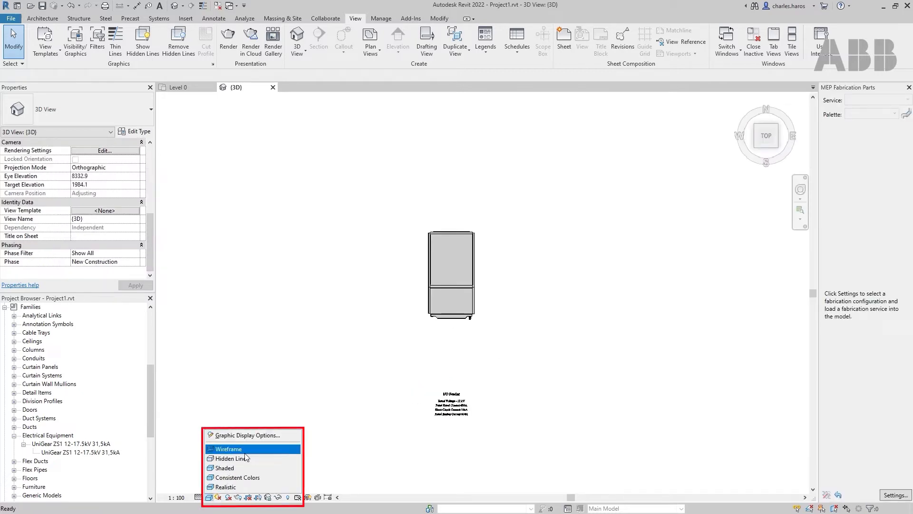
left_click(229, 448)
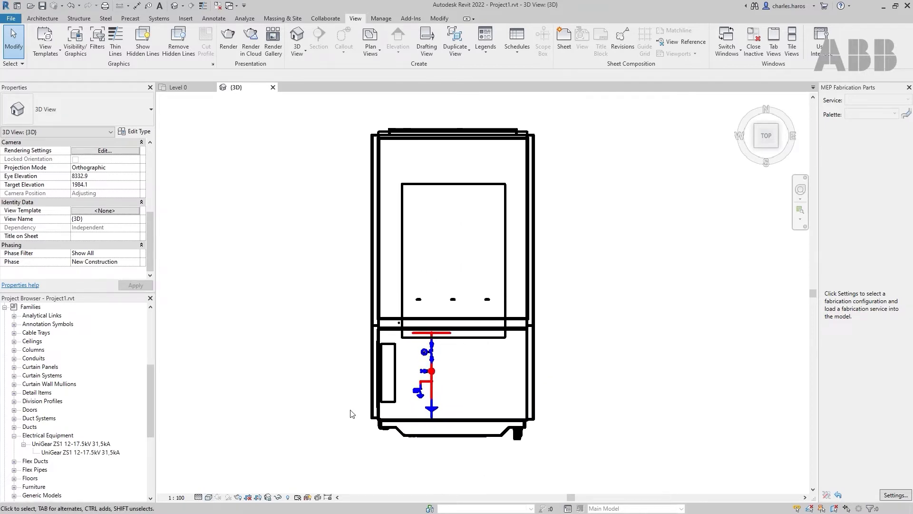
mouse_move(141, 42)
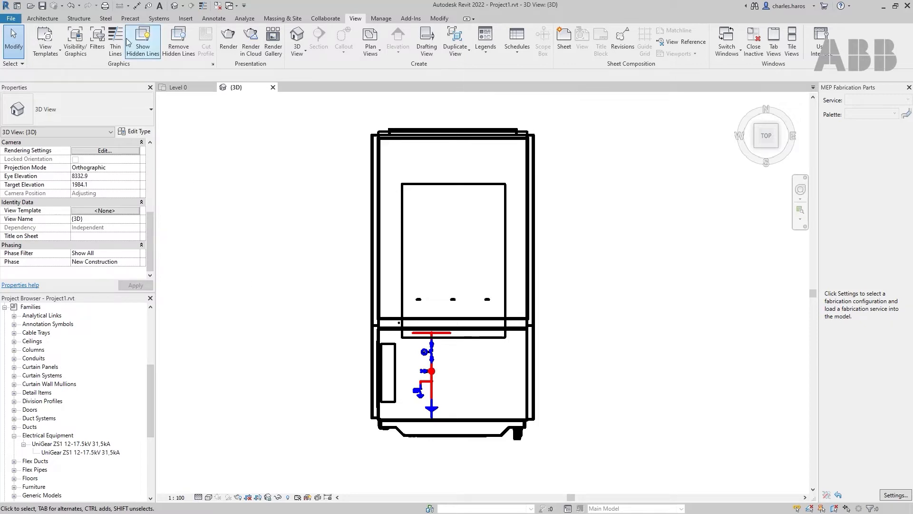
Turn on Thin Lines so the panel's 12 kV, 630A, 16kA feeder ratings are readable.
left_click(115, 41)
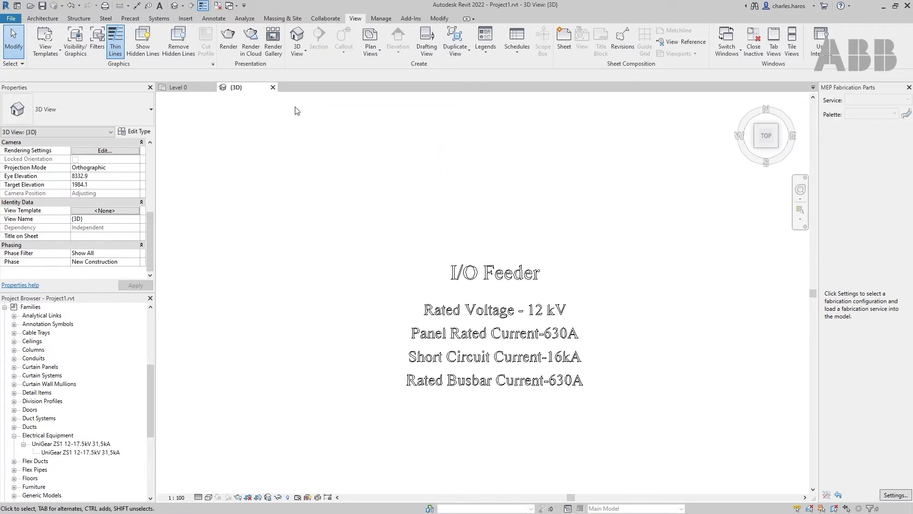
mouse_move(289, 164)
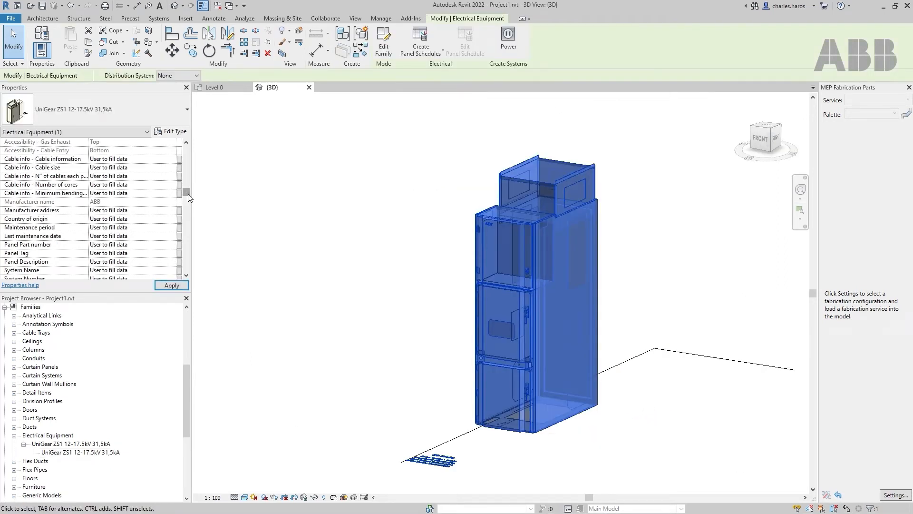
scroll("down", 3)
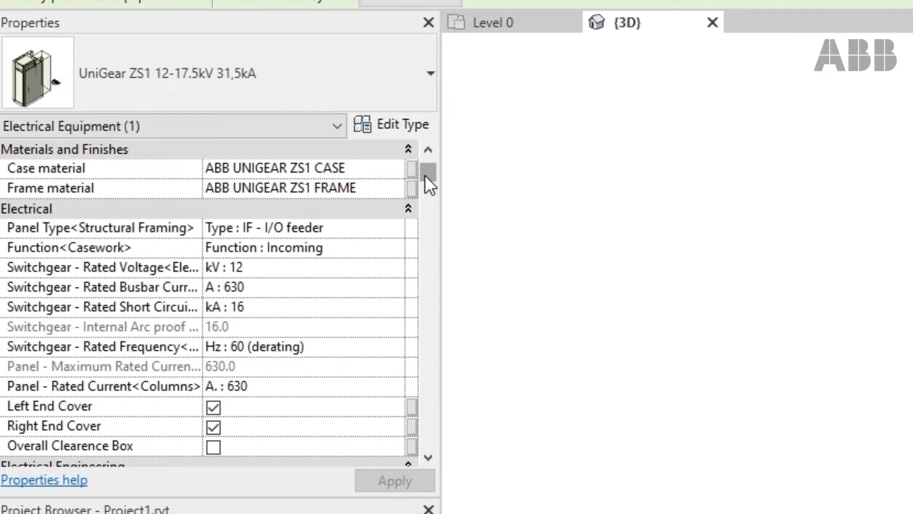
left_click(394, 228)
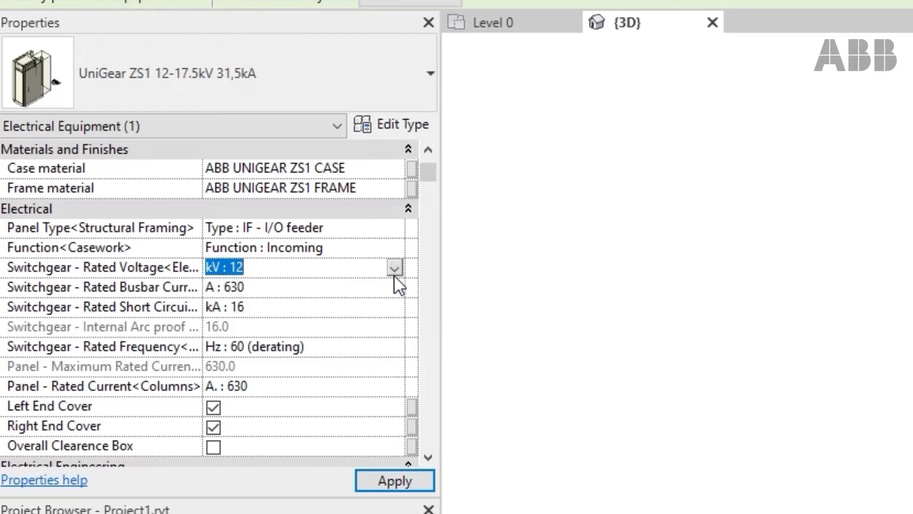
left_click(394, 288)
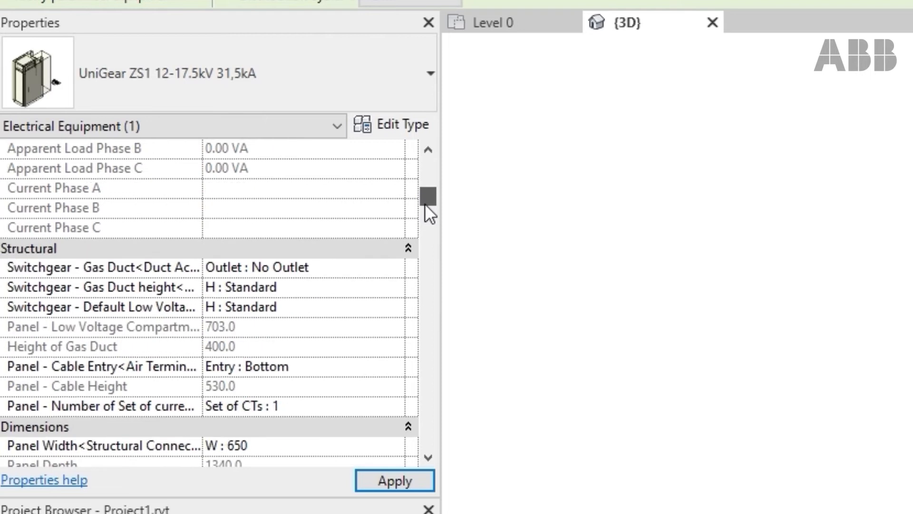
scroll("down", 3)
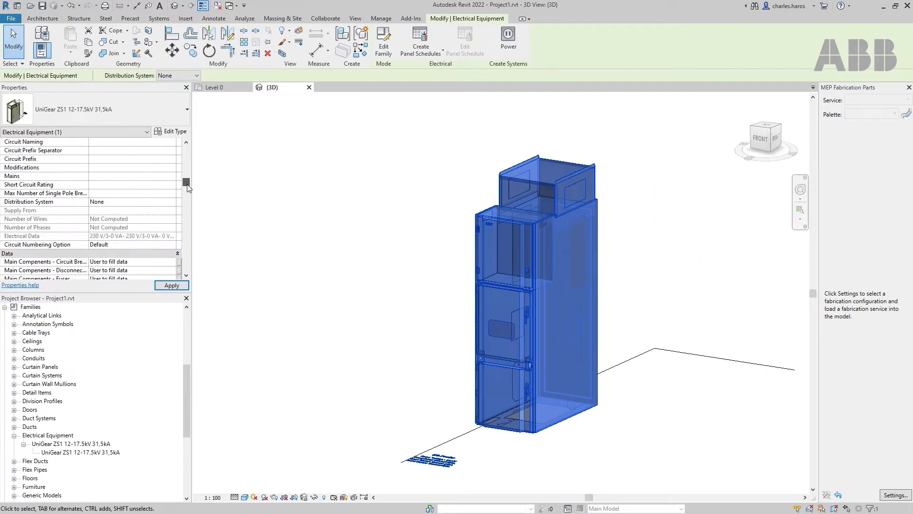
scroll("down", 3)
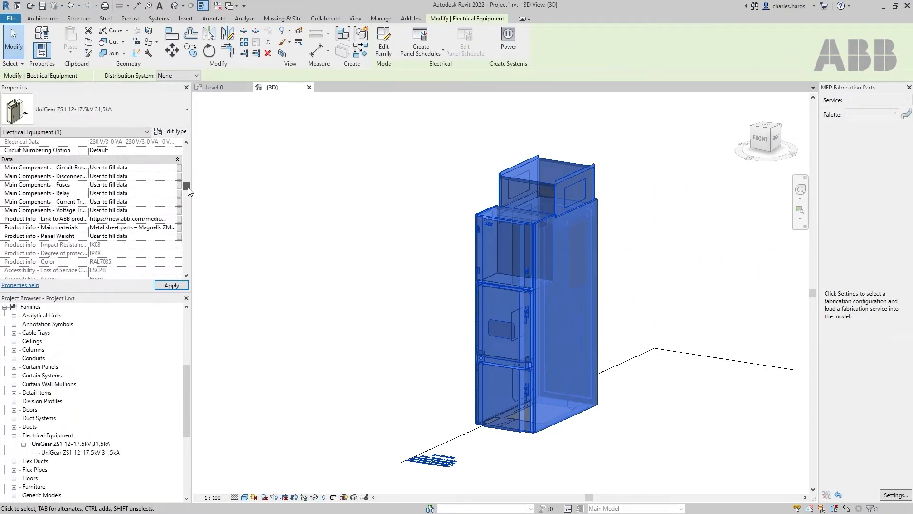
scroll("down", 3)
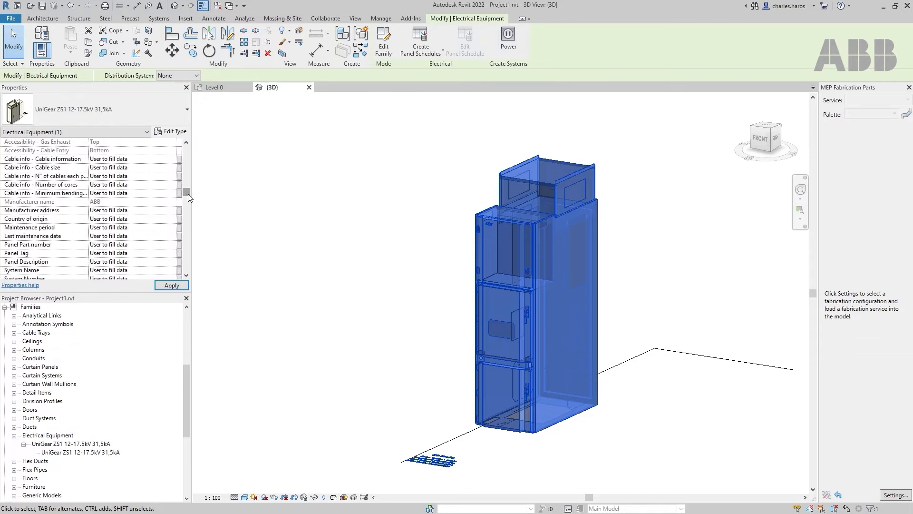
mouse_move(190, 197)
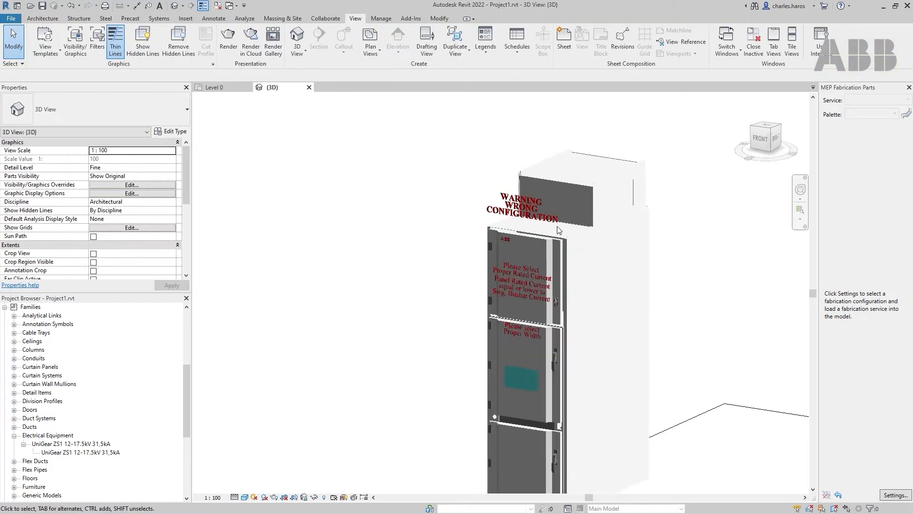
Raise the panel's Switchgear Rated Busbar Current from 630 A to 4000 A.
left_click_drag(556, 230, 600, 268)
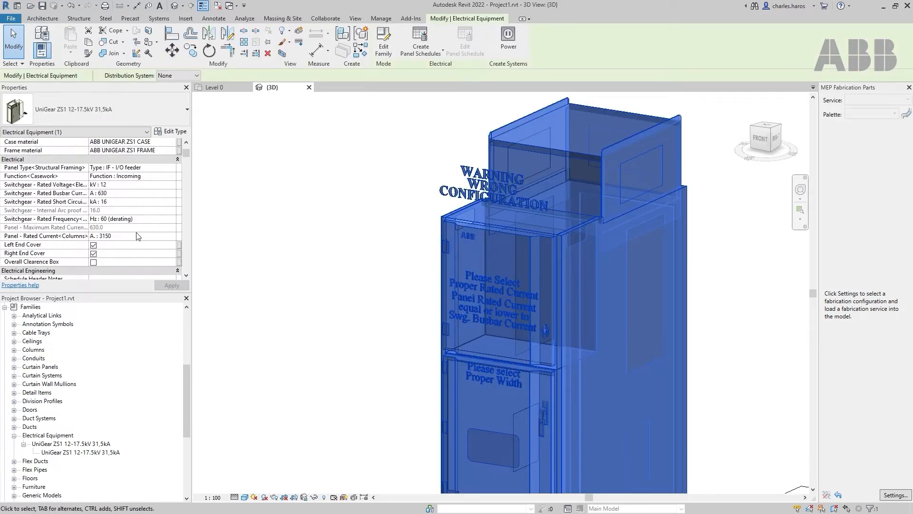
left_click(132, 193)
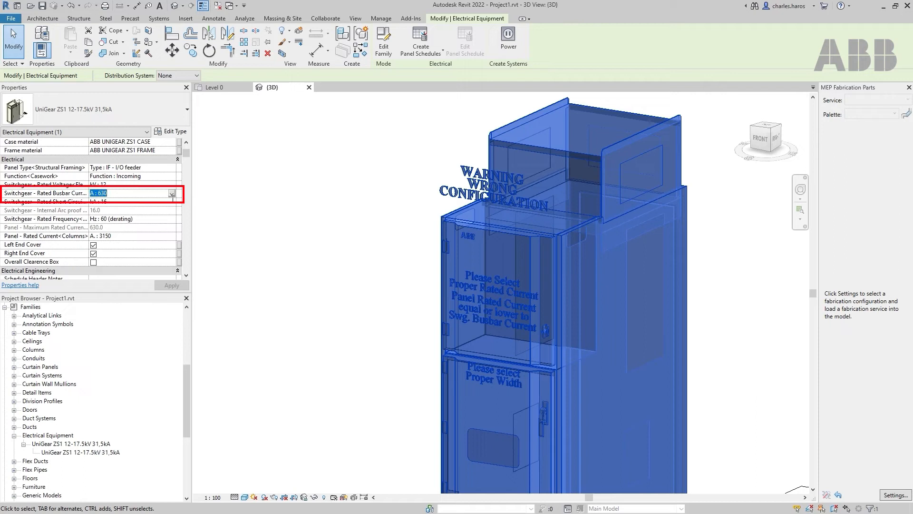
left_click(173, 193)
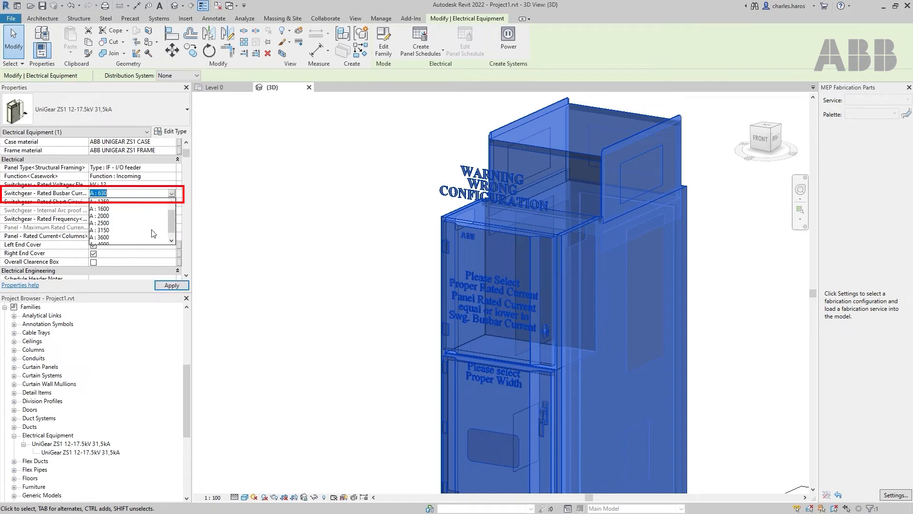
left_click(116, 230)
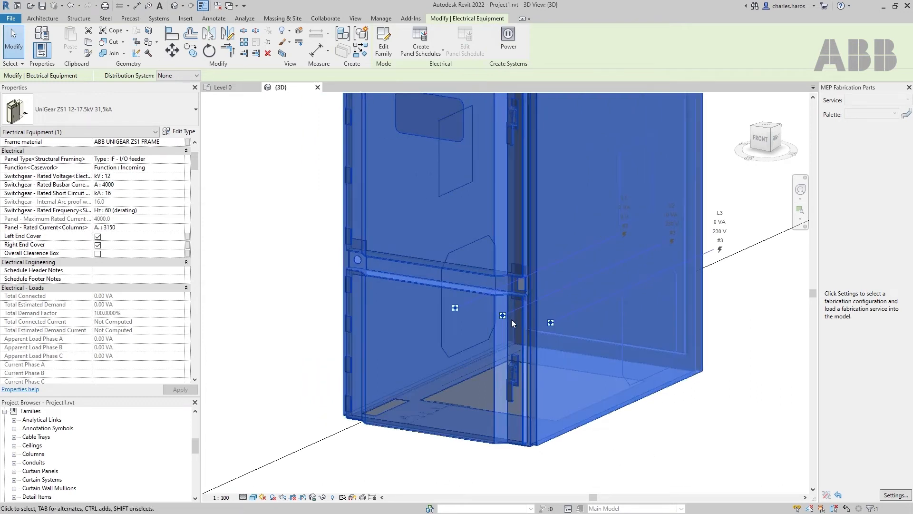
mouse_move(751, 274)
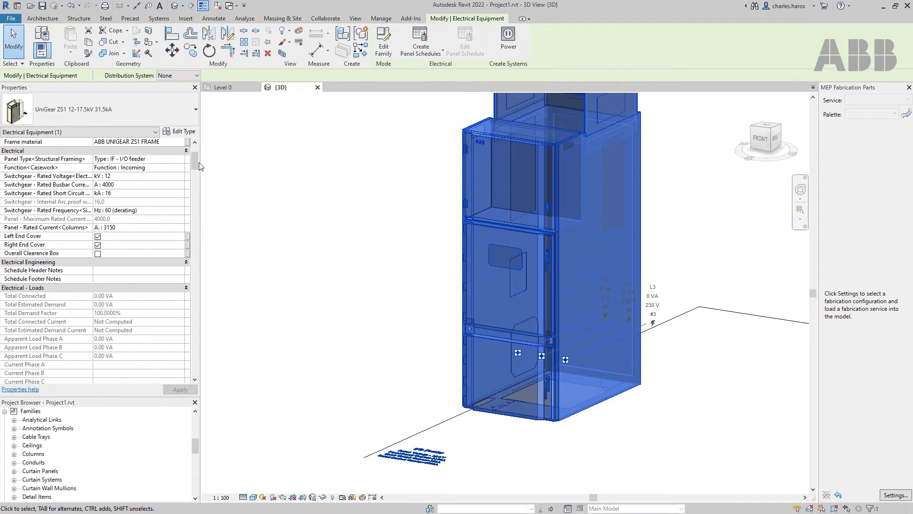
mouse_move(198, 177)
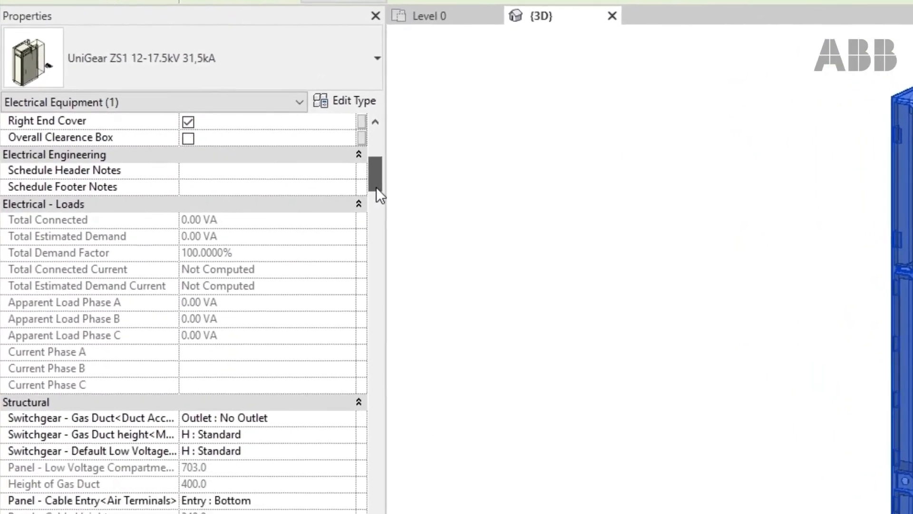
Scroll the Properties palette down to the Logo Visibility parameter.
scroll("down", 3)
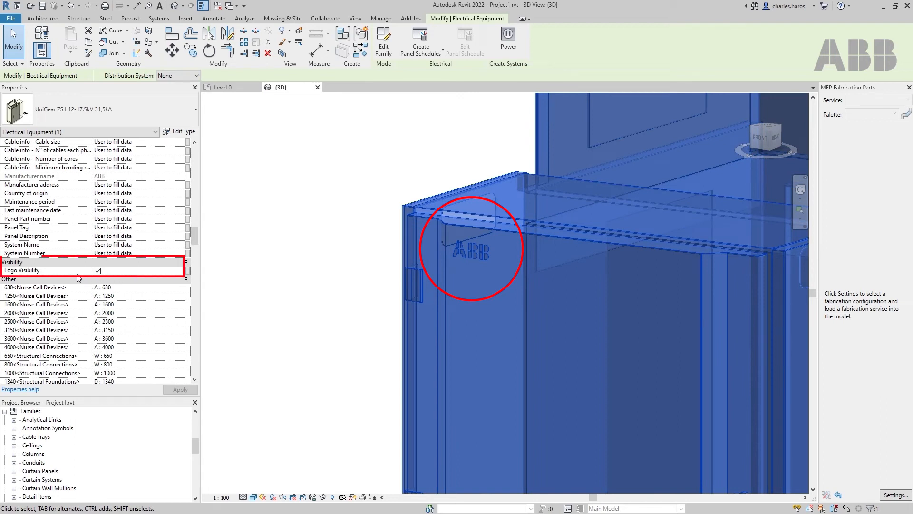
left_click(98, 270)
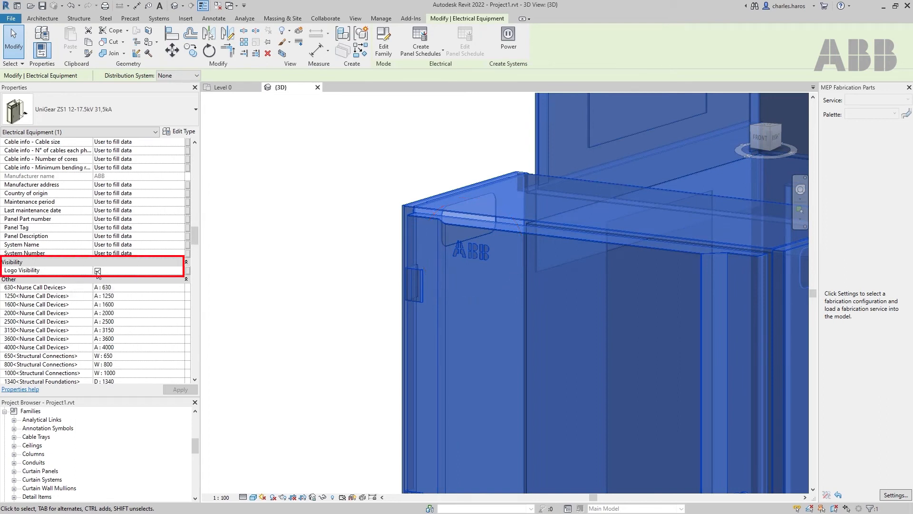
left_click(97, 270)
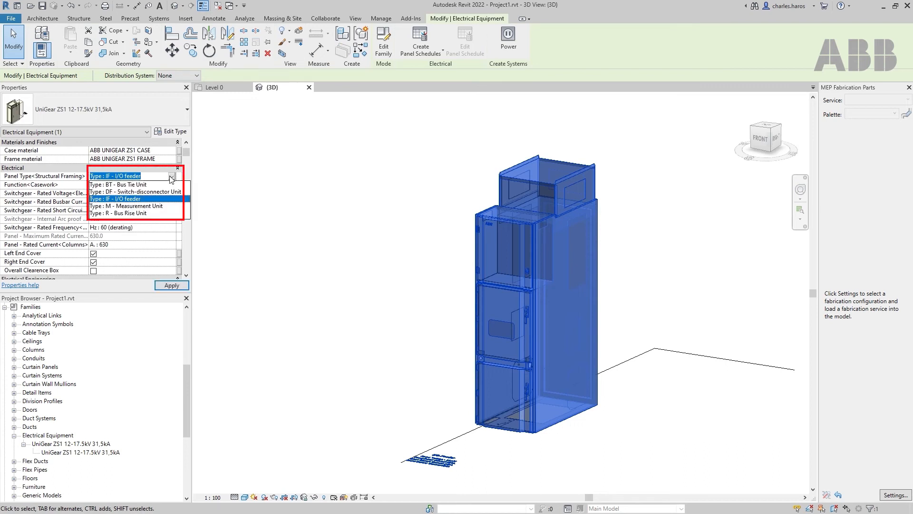
Set the panel type to I/O feeder and toggle its end cover for the further panels.
left_click(115, 199)
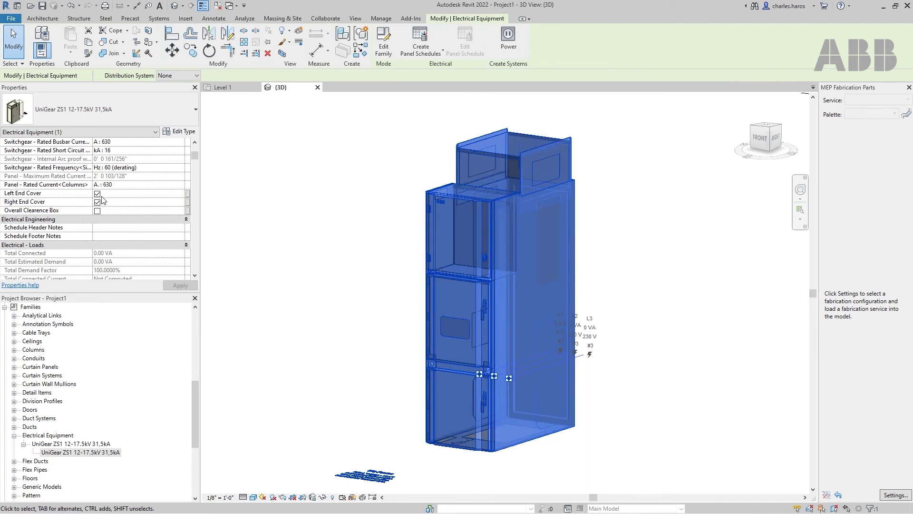
left_click(98, 202)
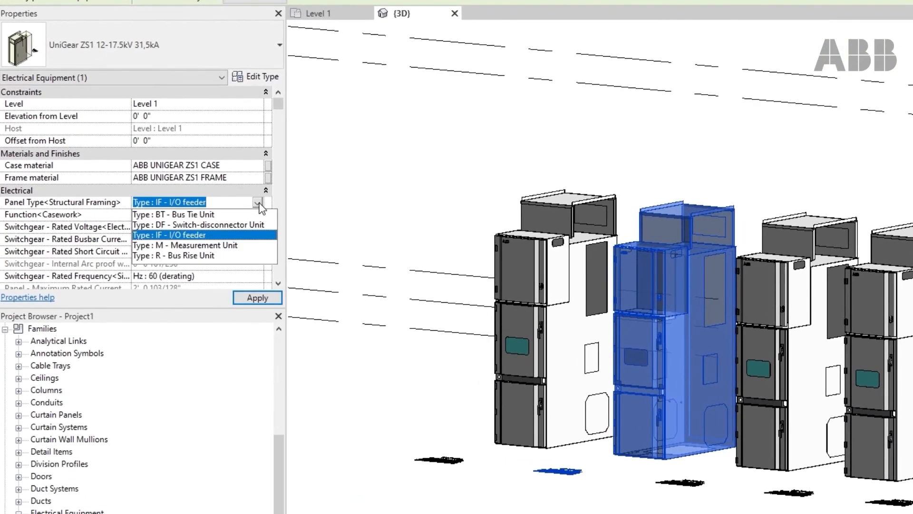
left_click(169, 235)
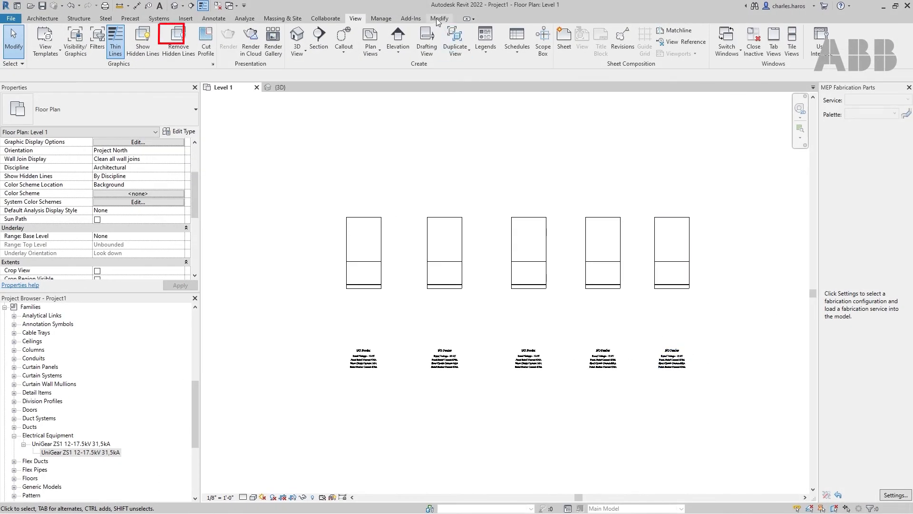
Align the five panels edge to edge into one continuous lineup using Modify > Align.
left_click(440, 18)
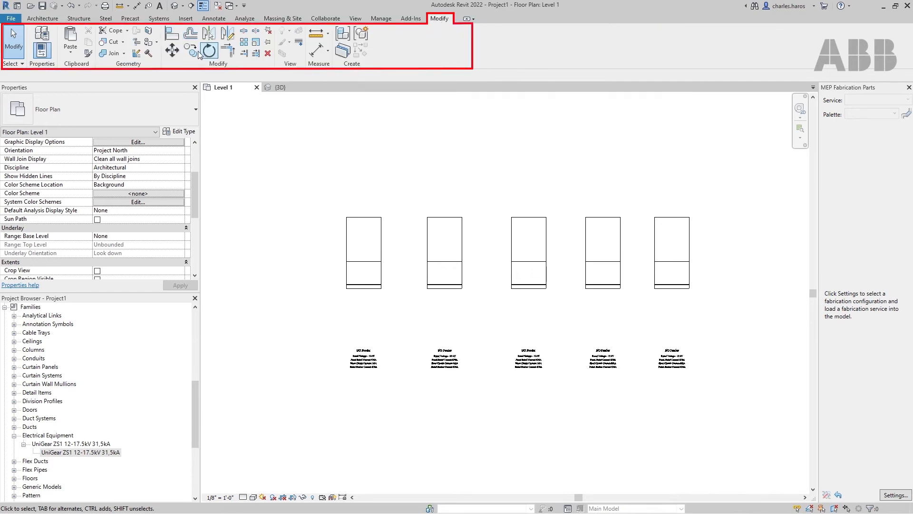
left_click(190, 50)
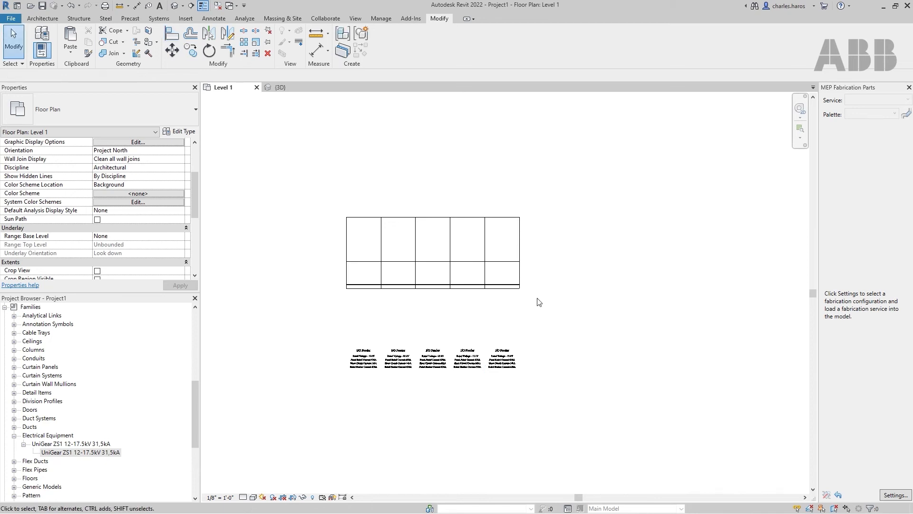
left_click(501, 274)
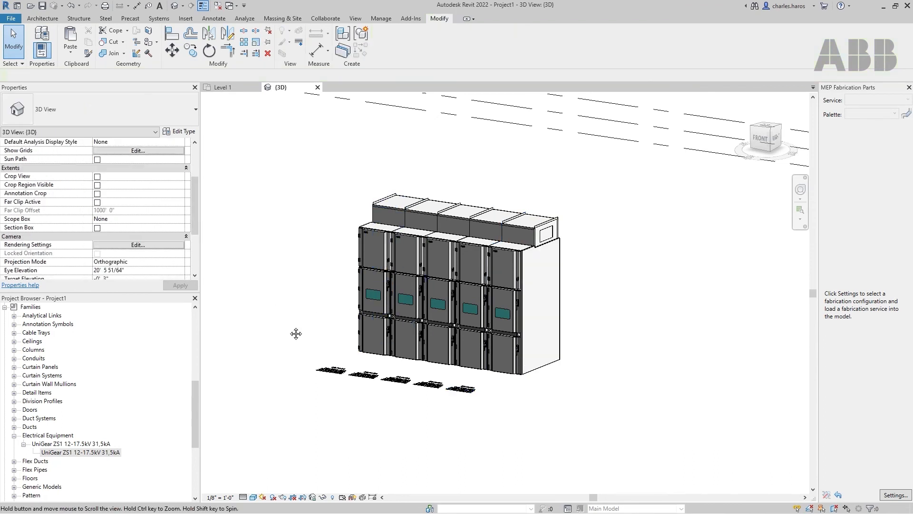
Select the end panel of the lineup in the 3D view to show its properties.
left_click(448, 274)
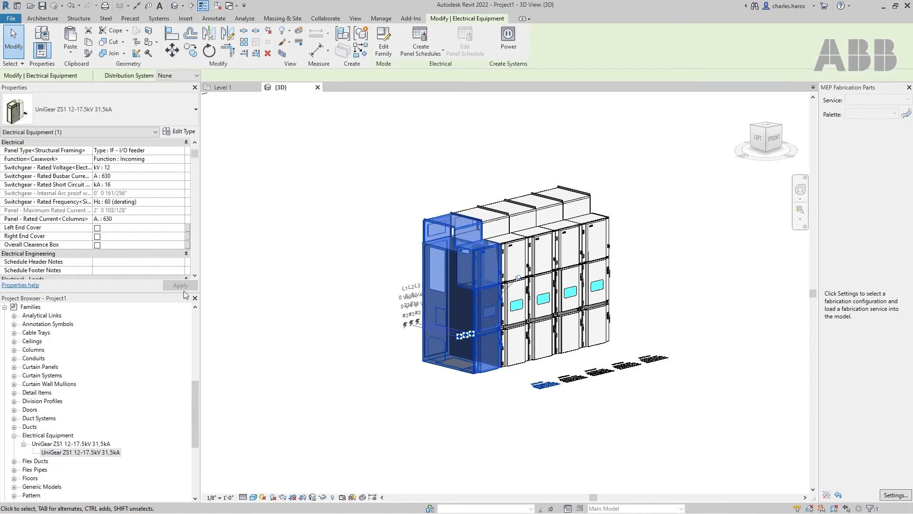